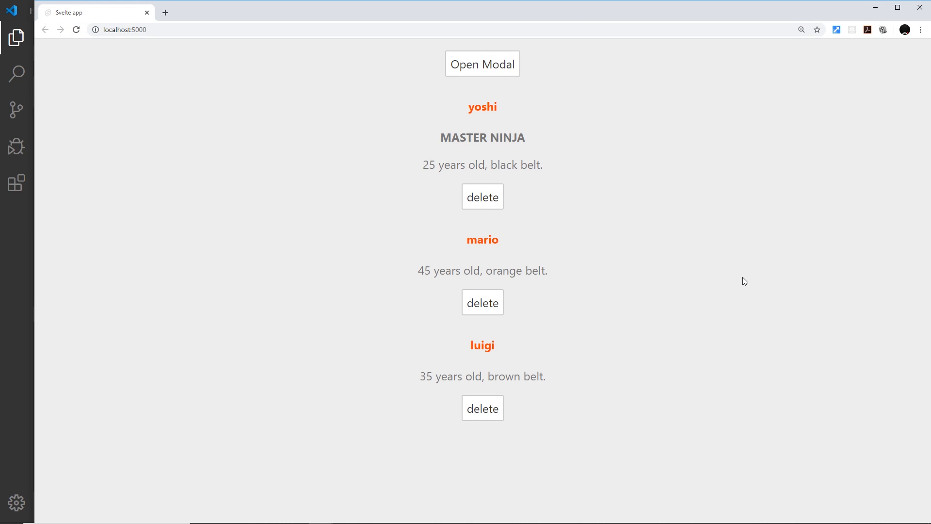
mouse_move(511, 66)
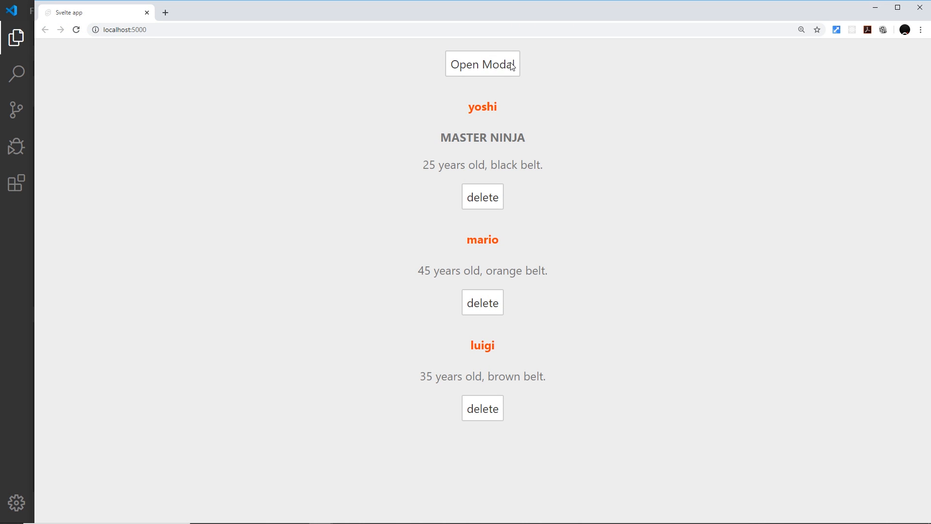
mouse_move(482, 76)
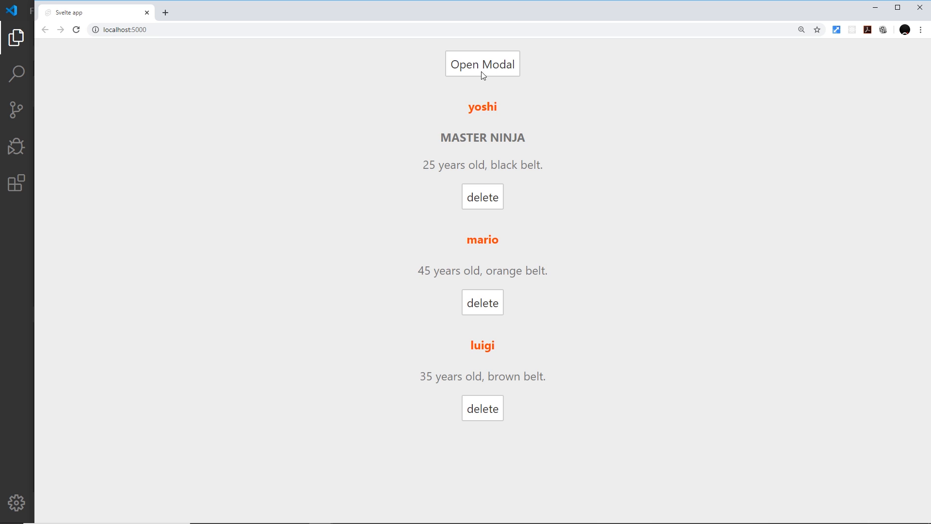
- Show the 'hey there again' modal over the ninja list, dismiss it, and reopen it
click(482, 64)
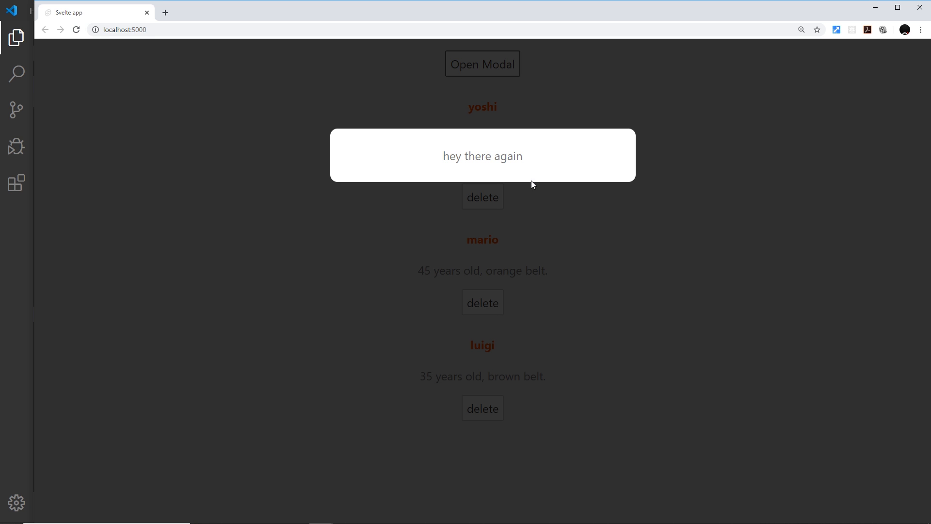
mouse_move(591, 157)
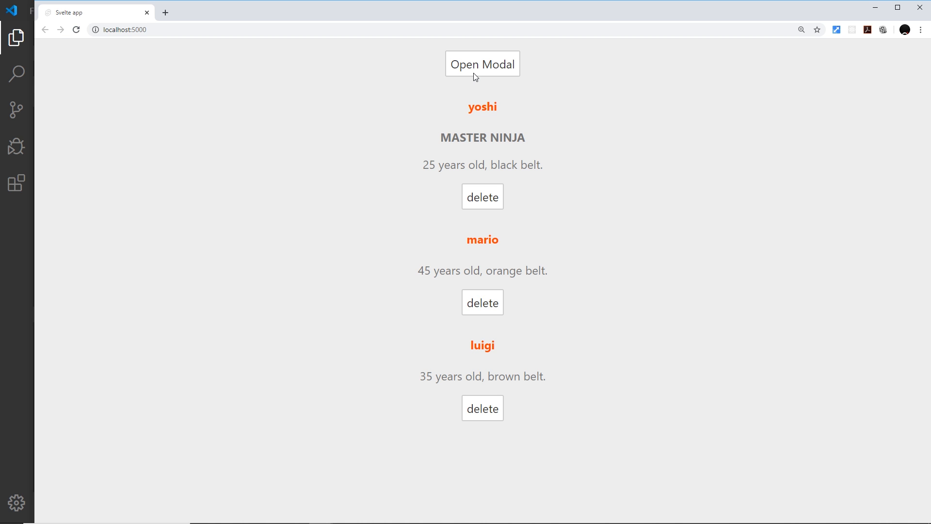
click(482, 64)
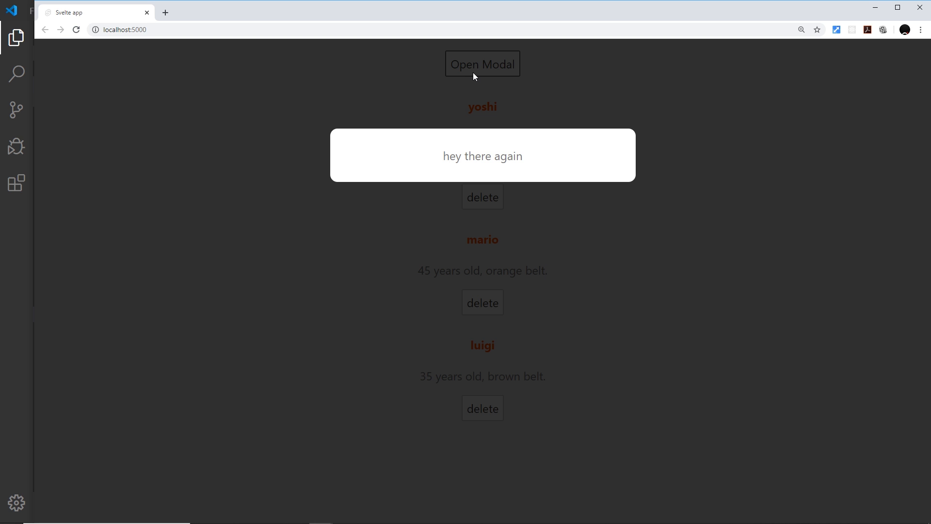
mouse_move(671, 92)
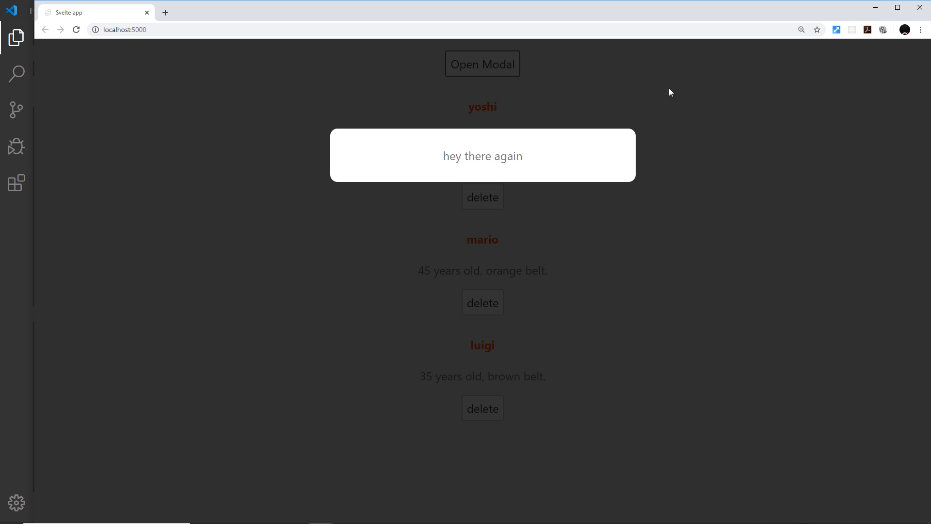
mouse_move(761, 224)
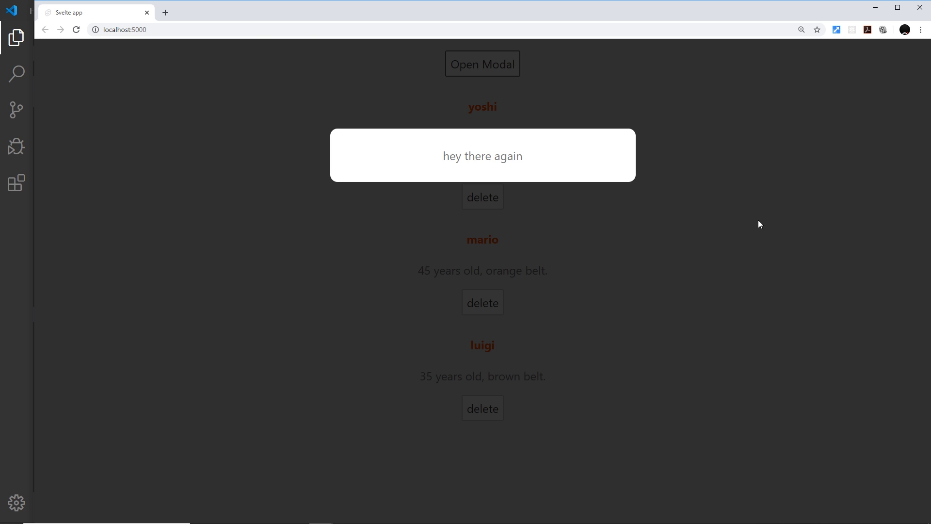
mouse_move(724, 99)
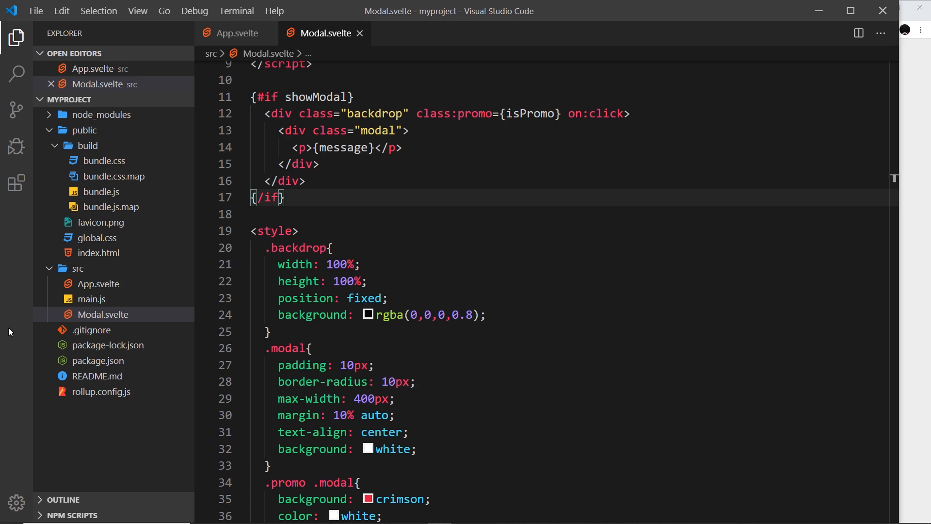
mouse_move(527, 297)
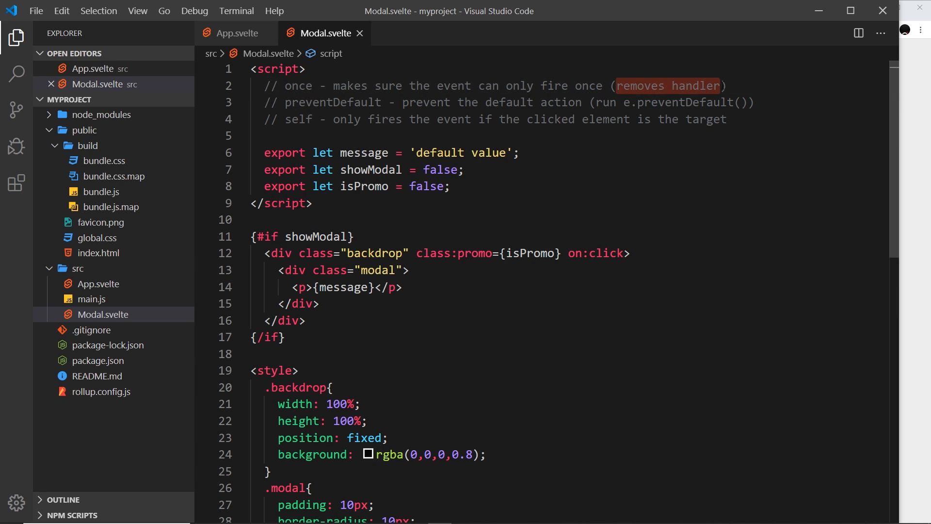
double_click(328, 102)
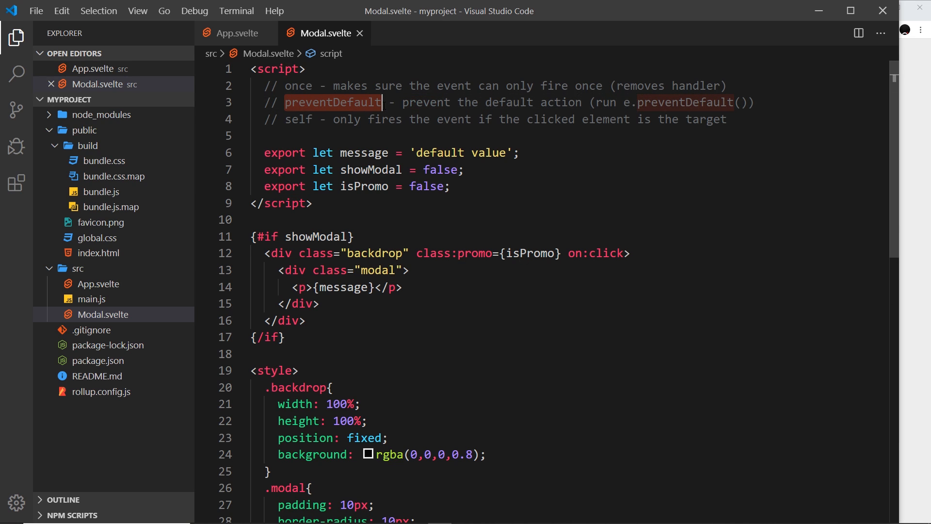
double_click(298, 119)
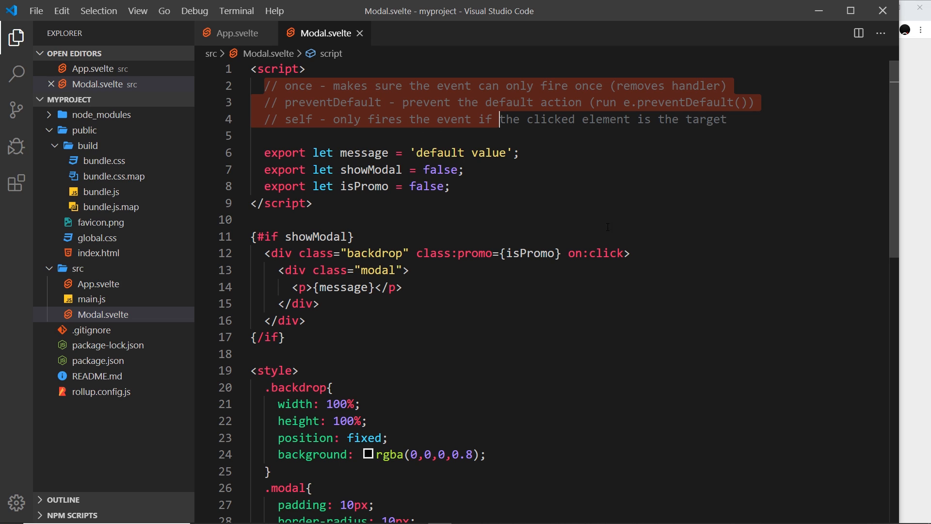
double_click(298, 118)
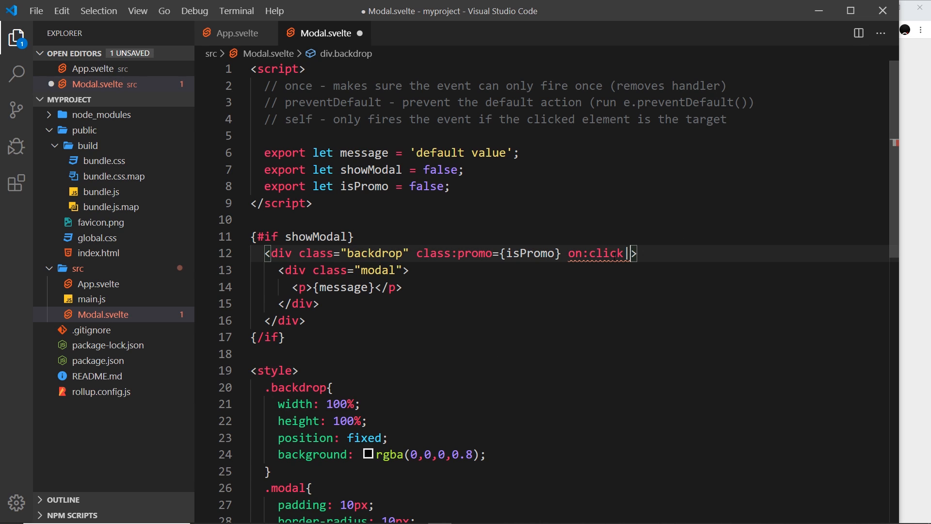
- Add the |self modifier to the backdrop div's on:click in Modal.svelte and save
text(|self)
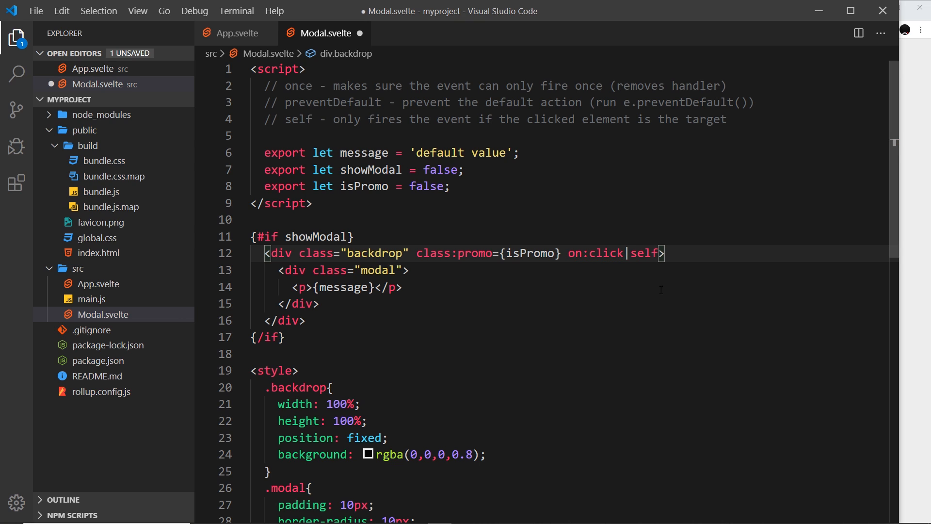
drag(417, 253, 666, 253)
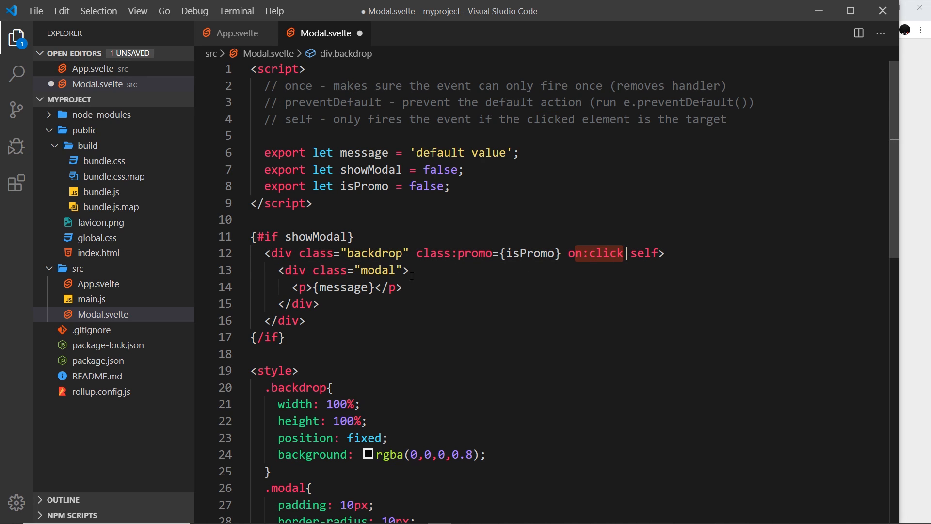
click(409, 270)
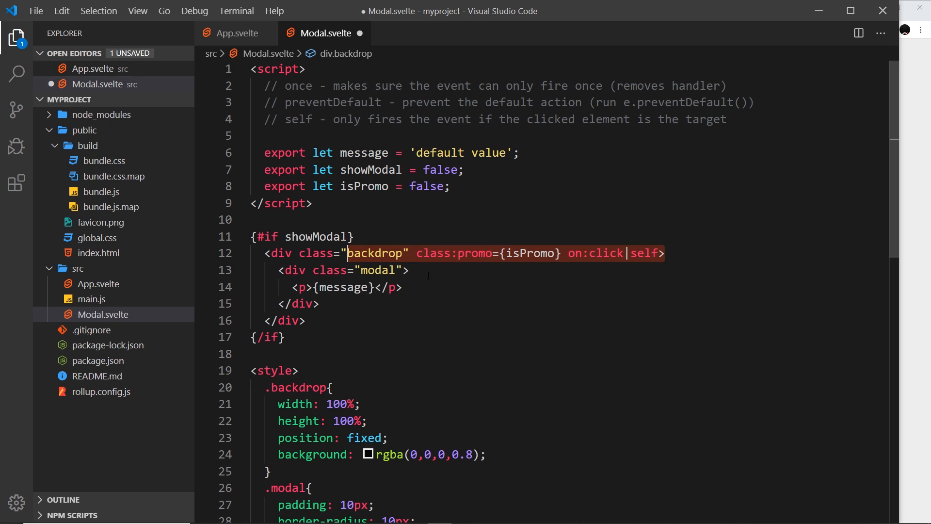
key(ctrl+s)
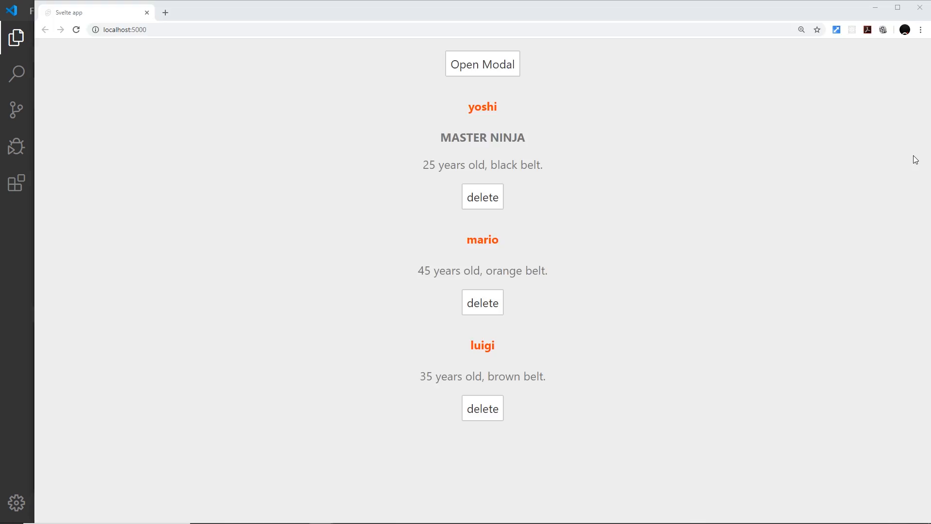
- Show the 'hey there again' modal to test the backdrop-only closing behaviour
click(483, 64)
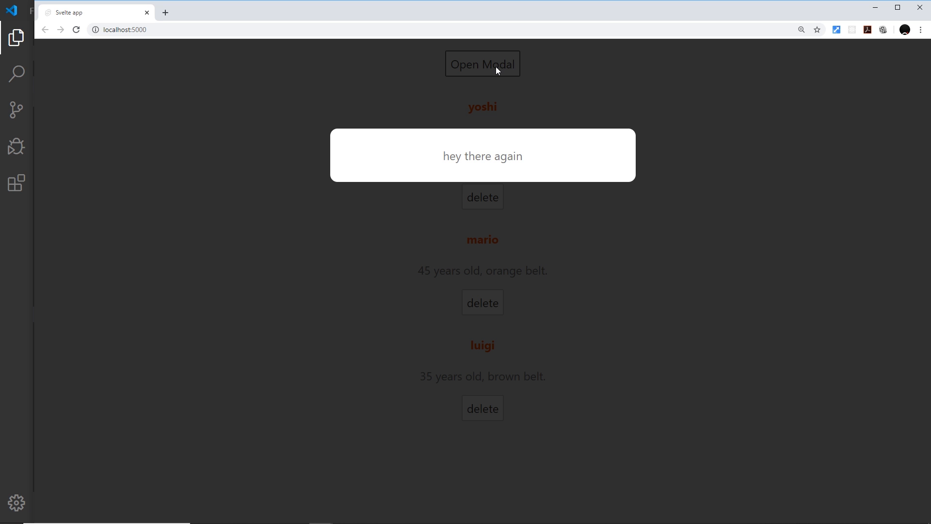
mouse_move(600, 167)
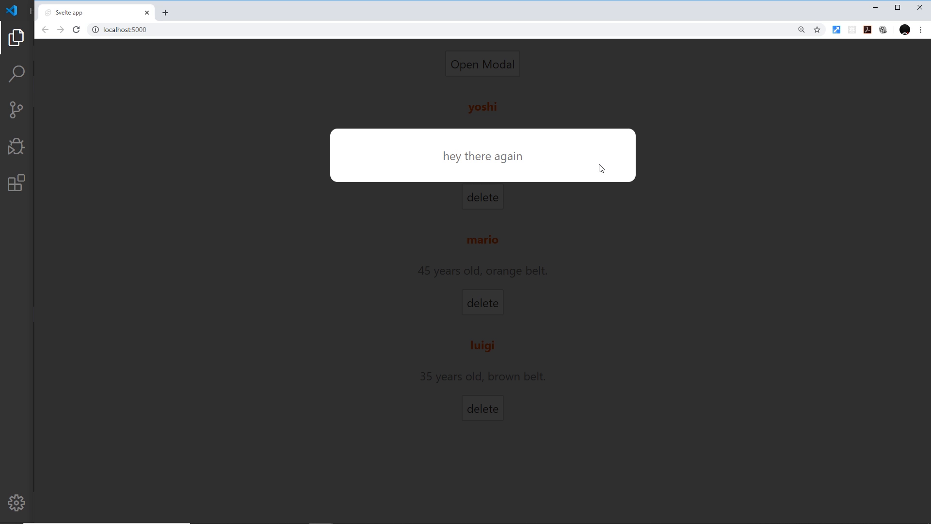
mouse_move(363, 155)
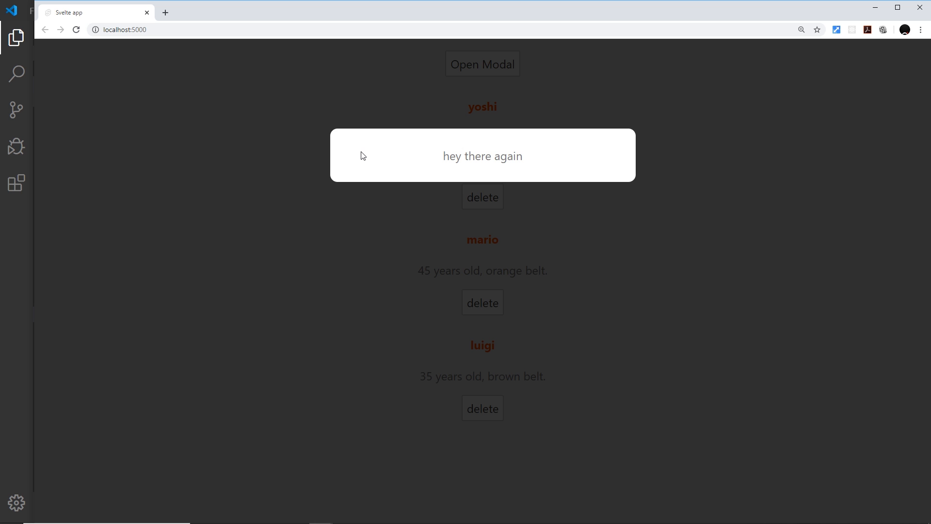
mouse_move(795, 126)
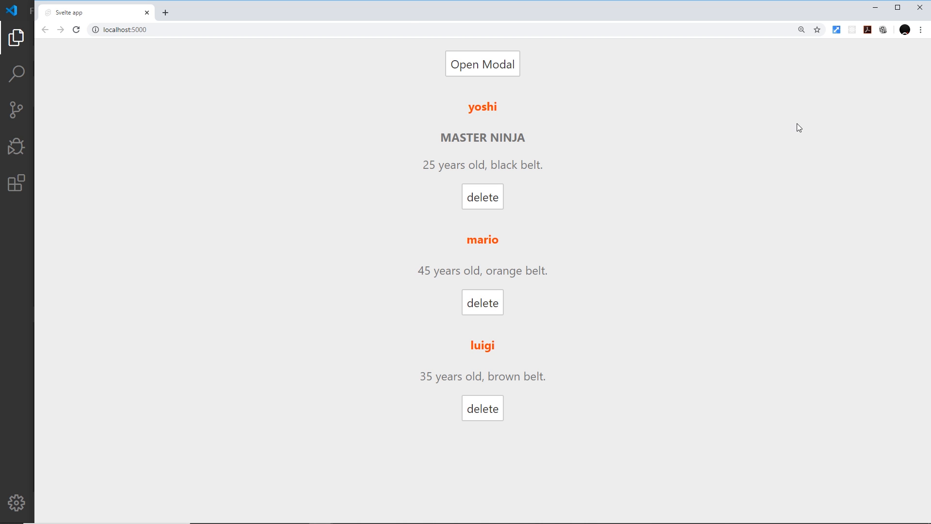
mouse_move(488, 89)
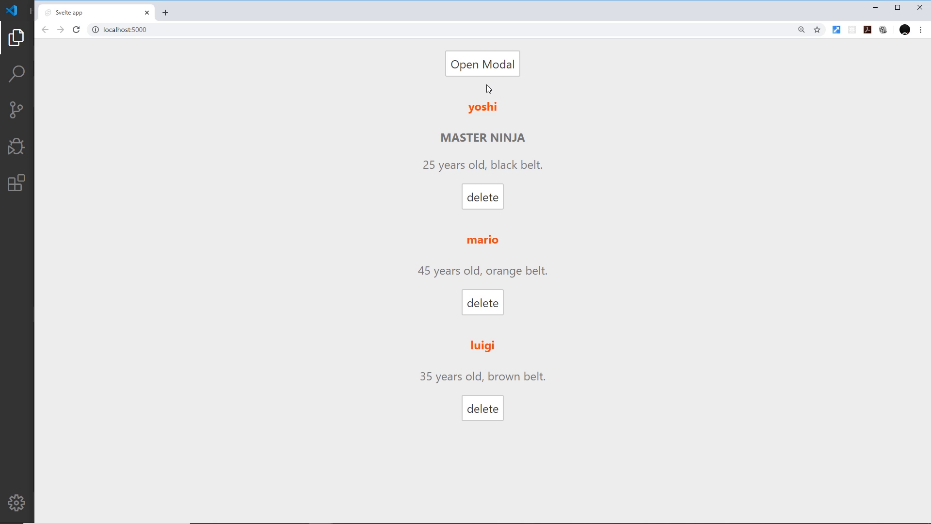
mouse_move(38, 305)
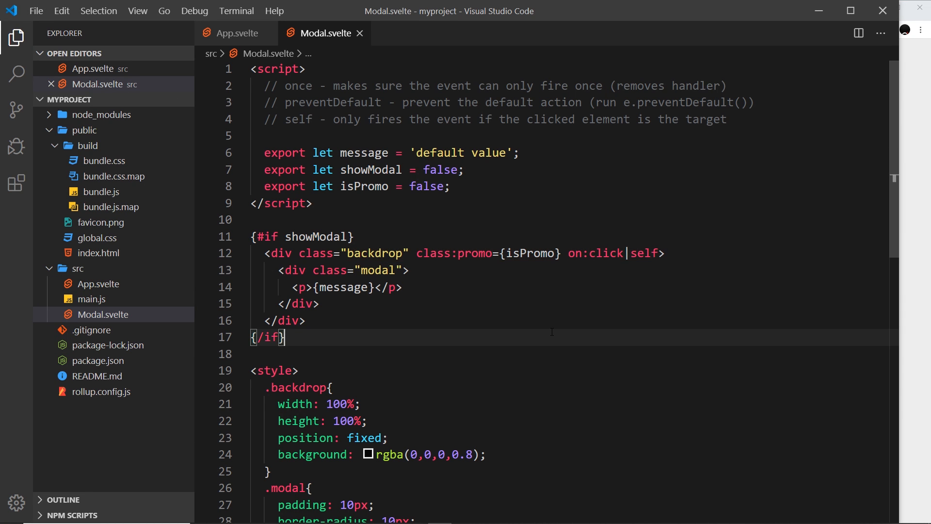
mouse_move(237, 32)
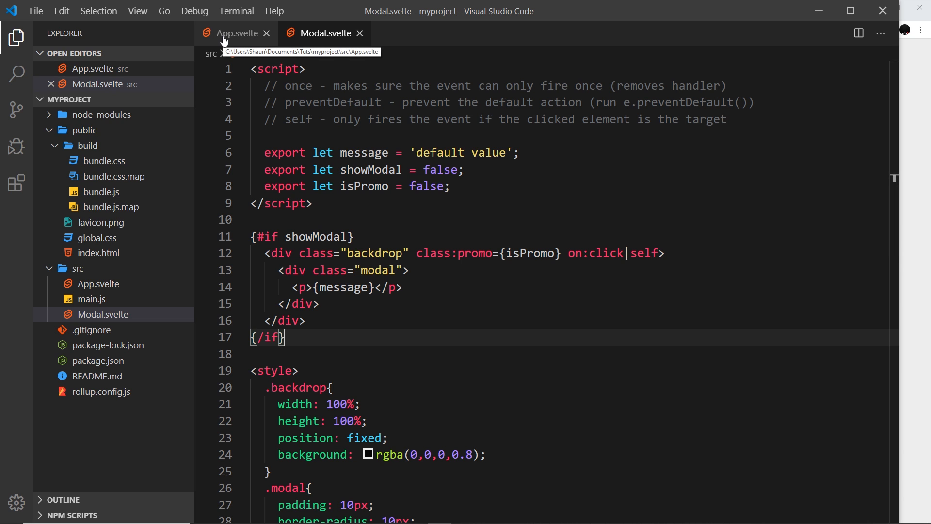
- Switch to App.svelte and place the cursor after on:click on the Open Modal button
click(237, 33)
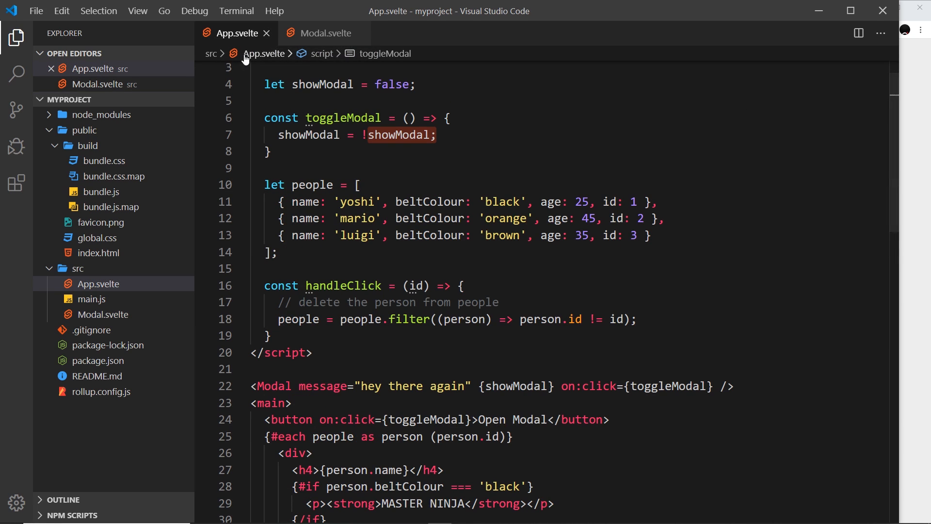
scroll(down, 3)
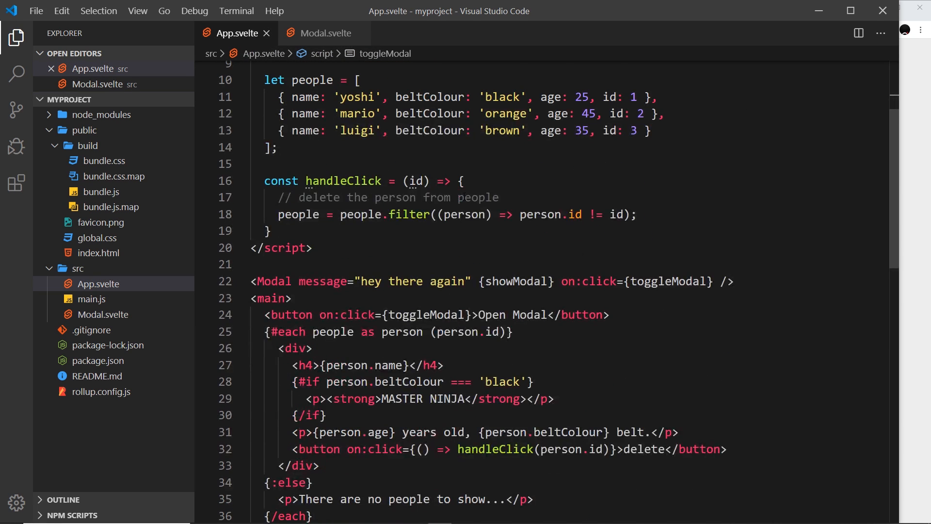
scroll(down, 3)
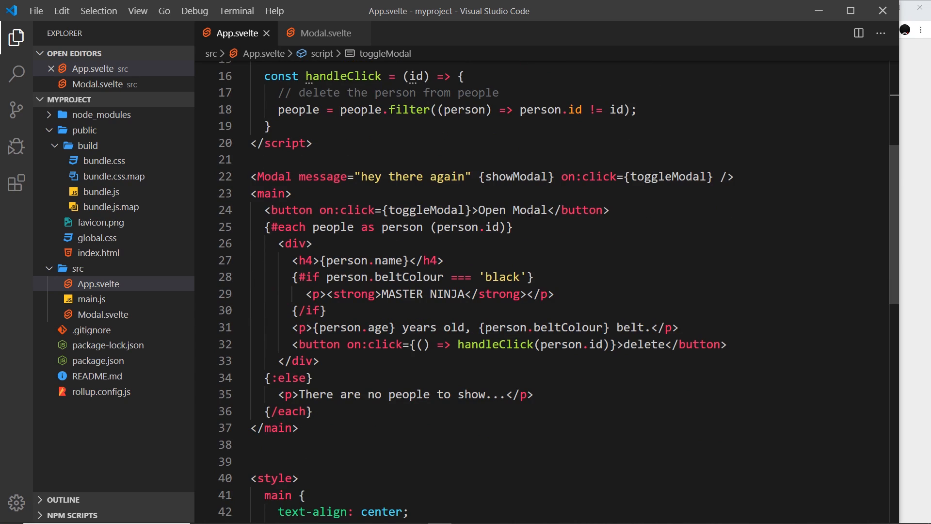
click(326, 209)
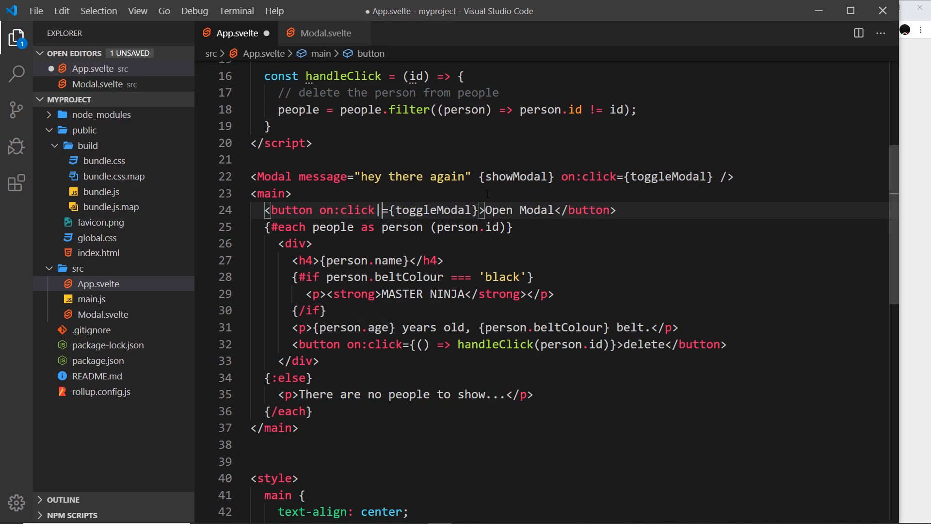
- Add the |once modifier to the Open Modal button's on:click and save App.svelte
text(|once)
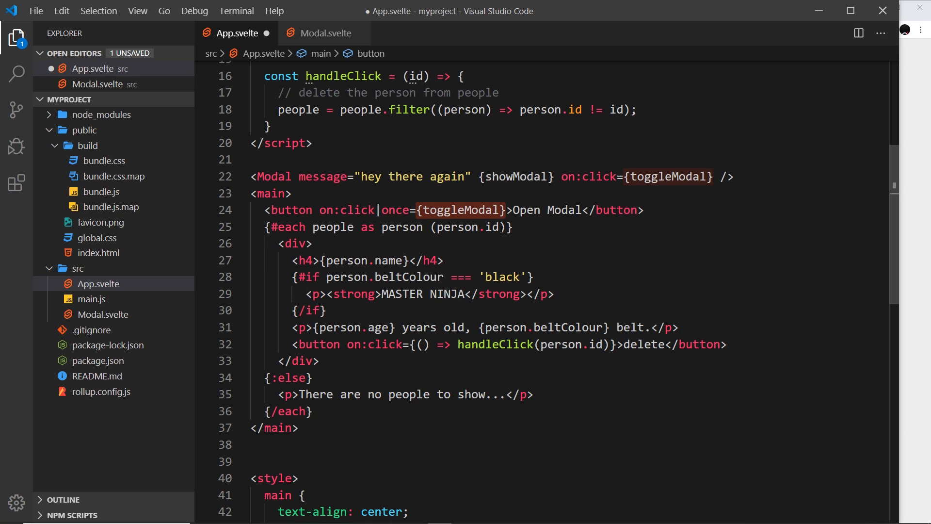
key(ctrl+s)
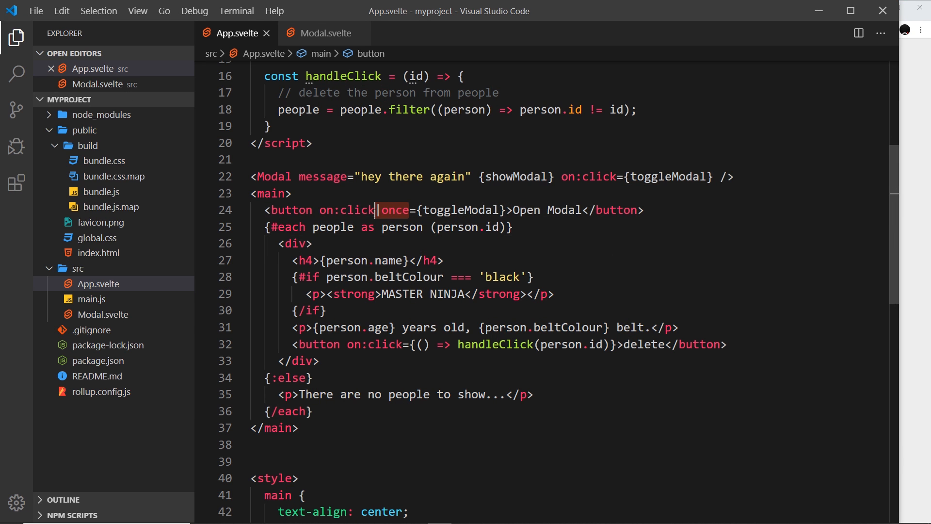
click(427, 260)
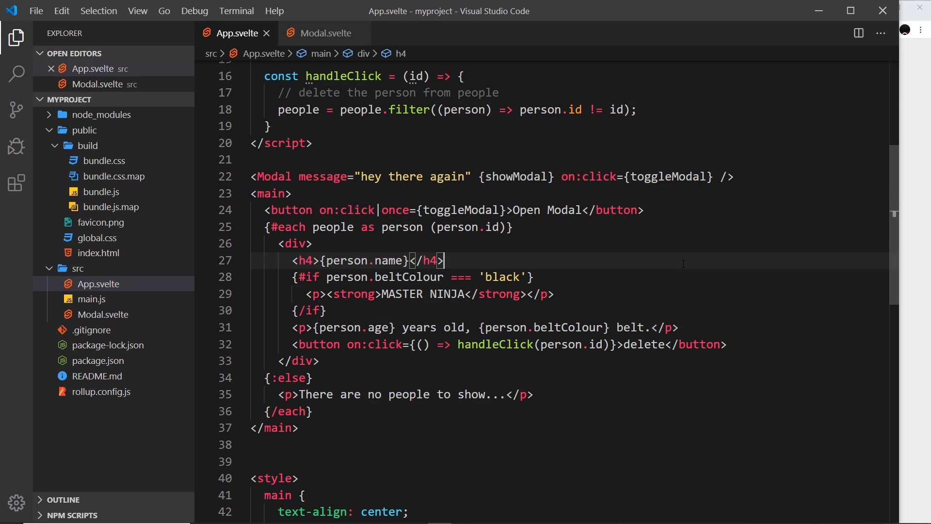
mouse_move(420, 151)
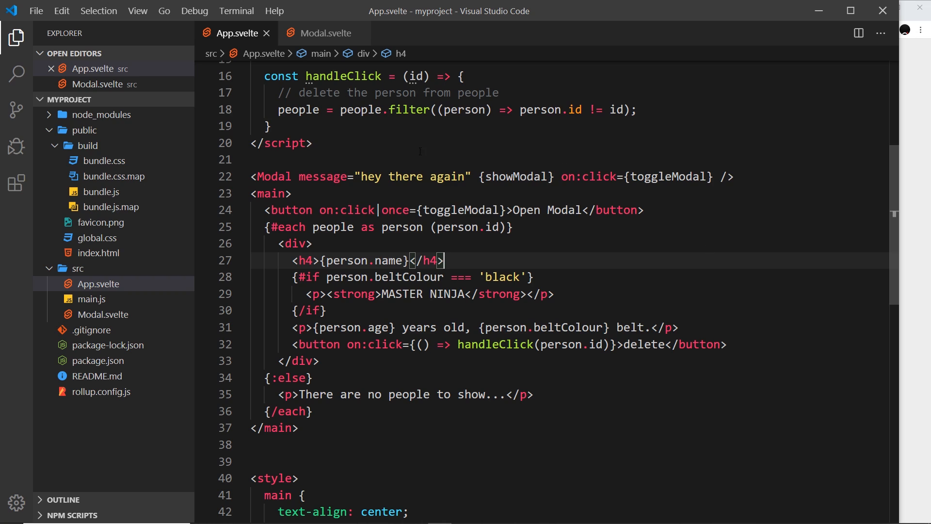
mouse_move(655, 239)
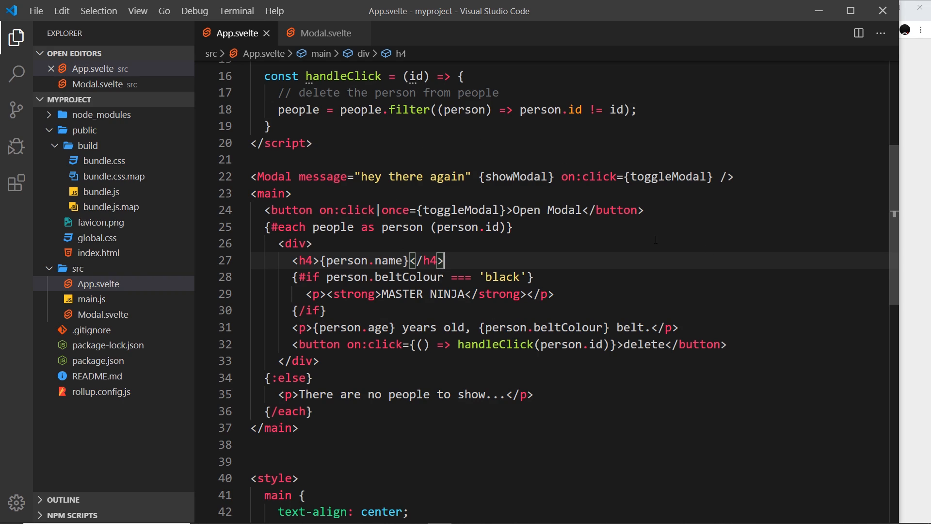